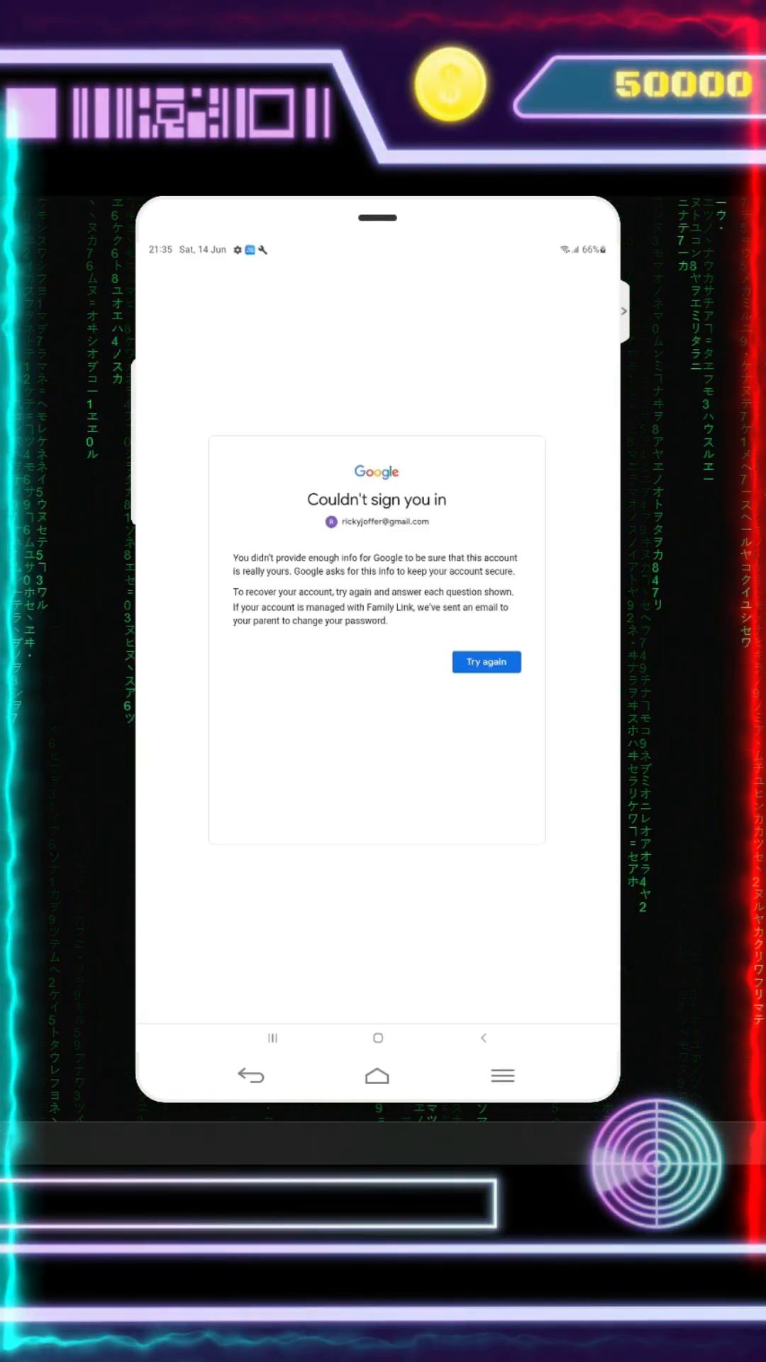
Retry the rejected Google sign-in to reach the recovery password prompt, then launch Opera.
{"action": "left_click", "coordinate": [485, 661]}
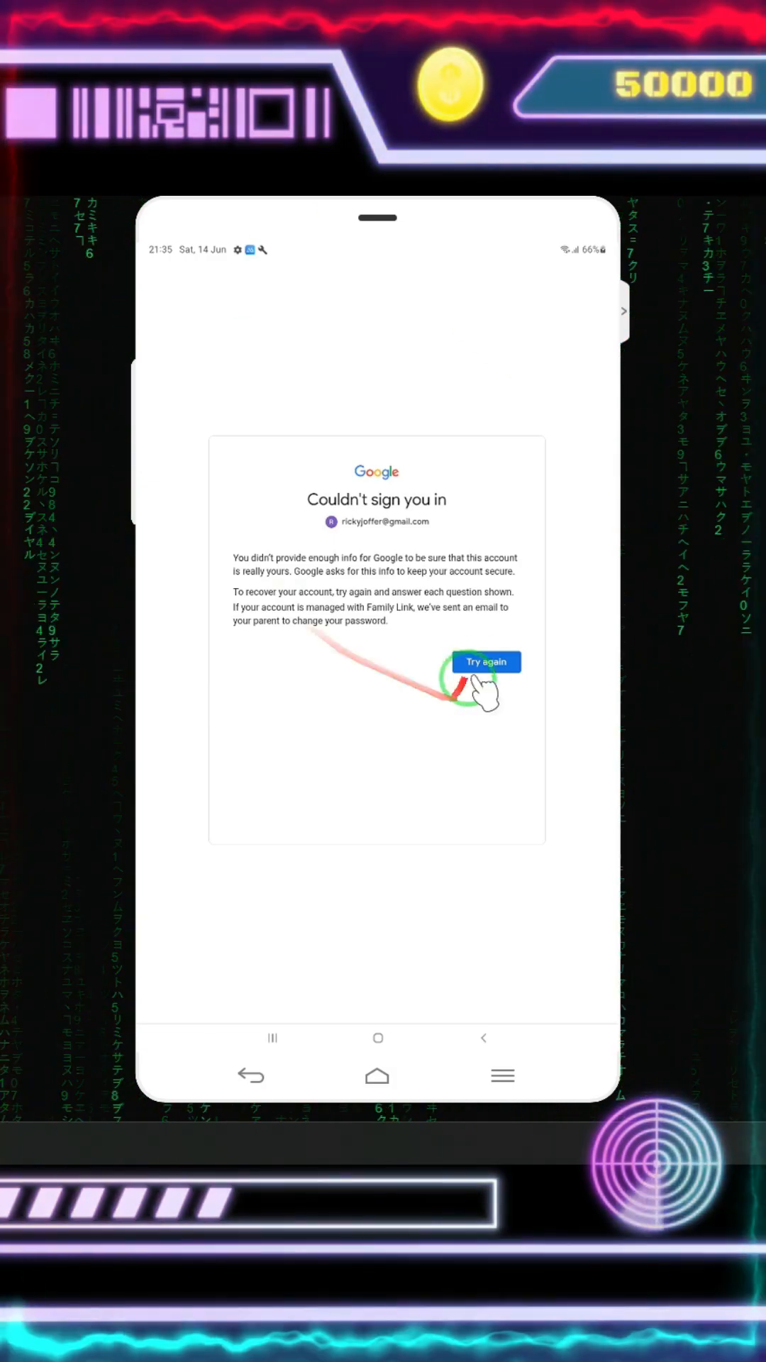
{"action": "left_click", "coordinate": [485, 661]}
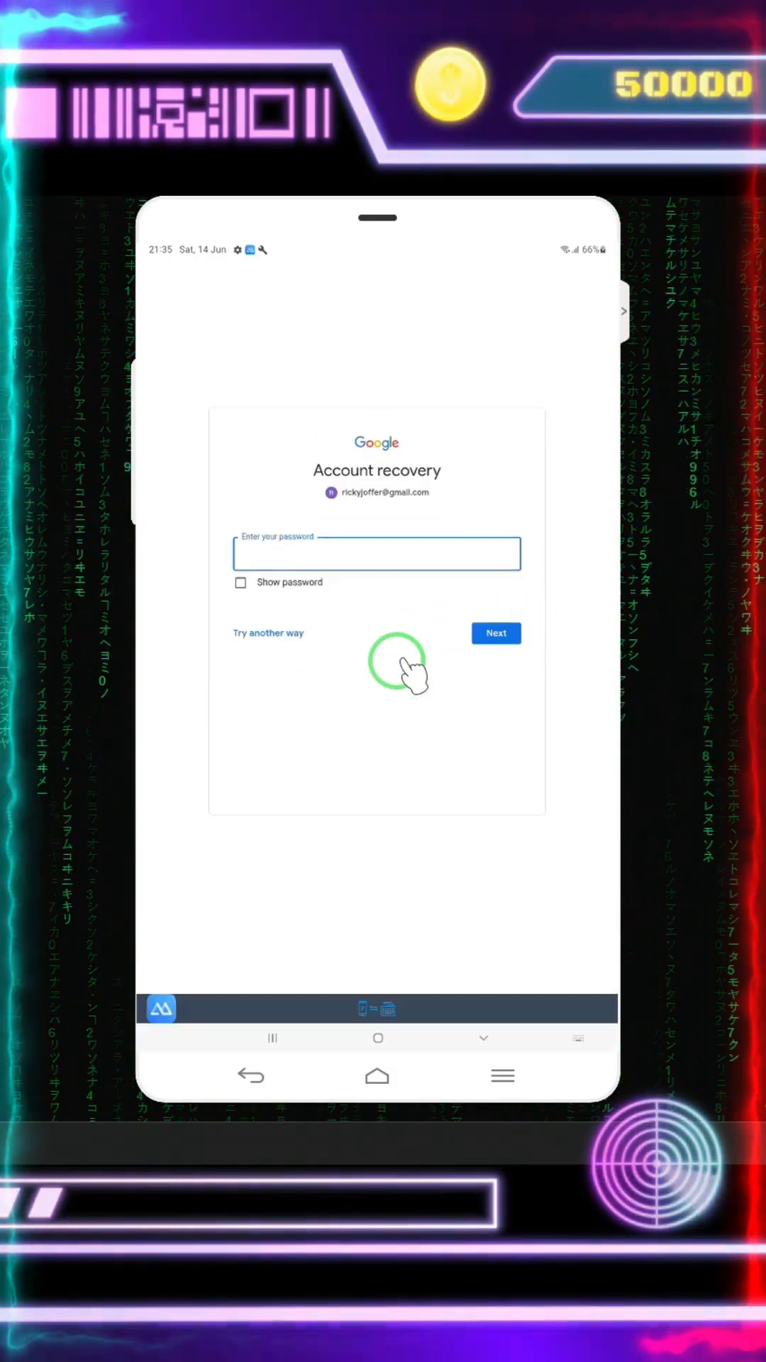
{"action": "left_click", "coordinate": [495, 632]}
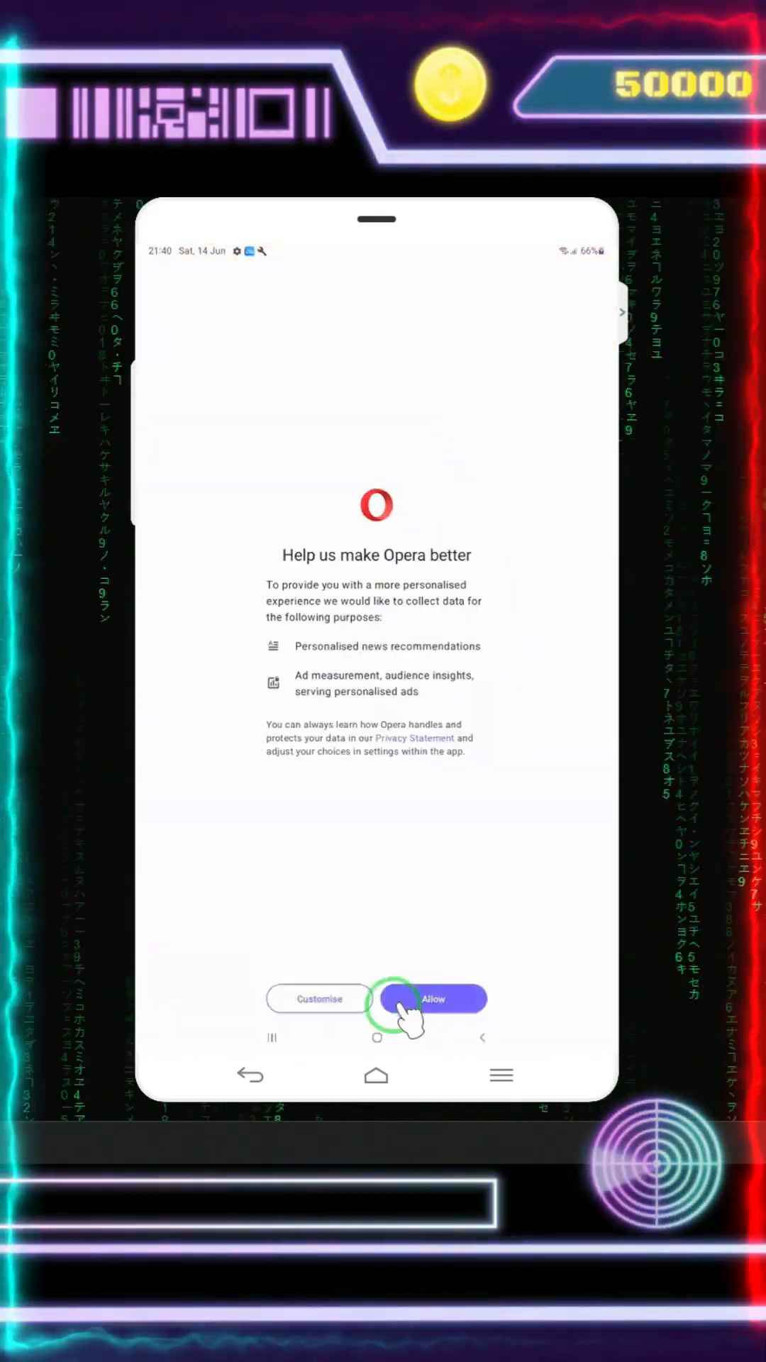
Allow Opera's data collection so it opens Google's rejected sign-in page.
{"action": "left_click", "coordinate": [432, 998]}
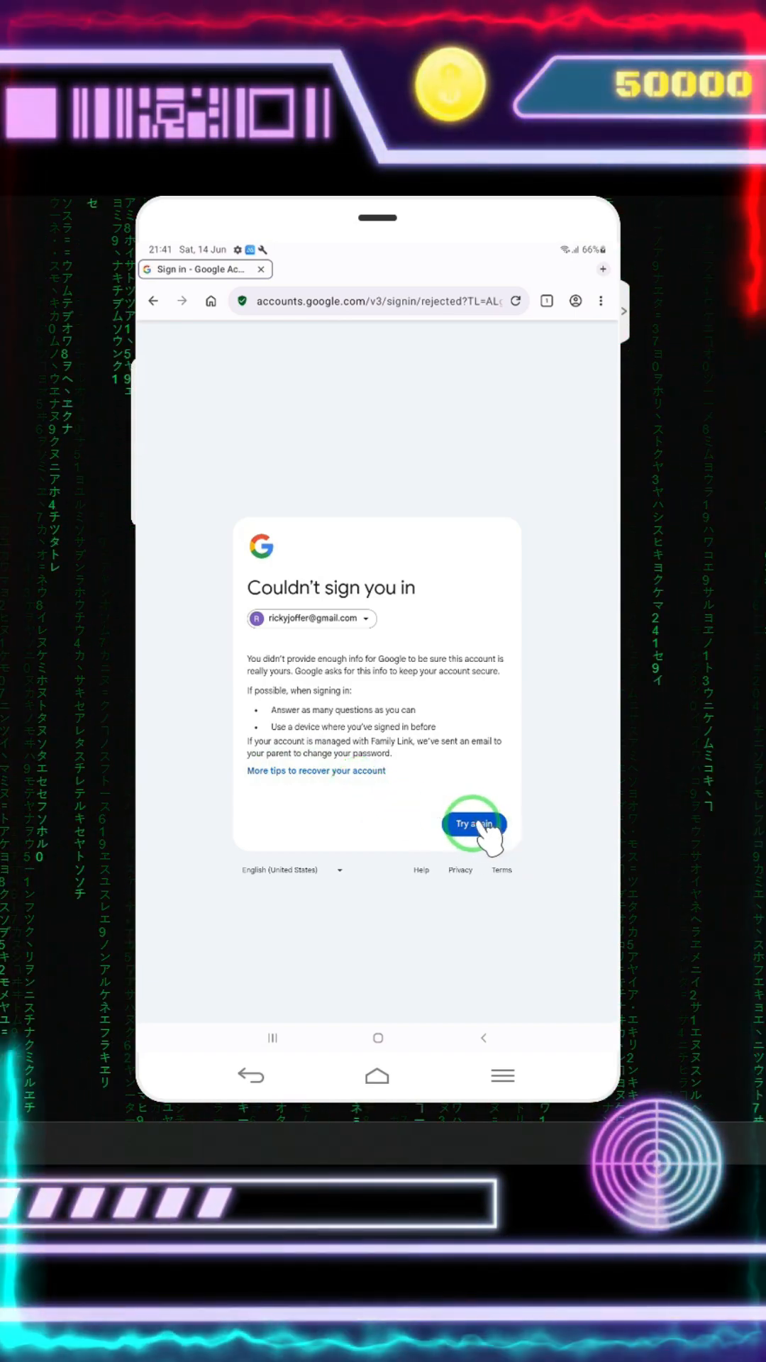
{"action": "mouse_move", "coordinate": [334, 808]}
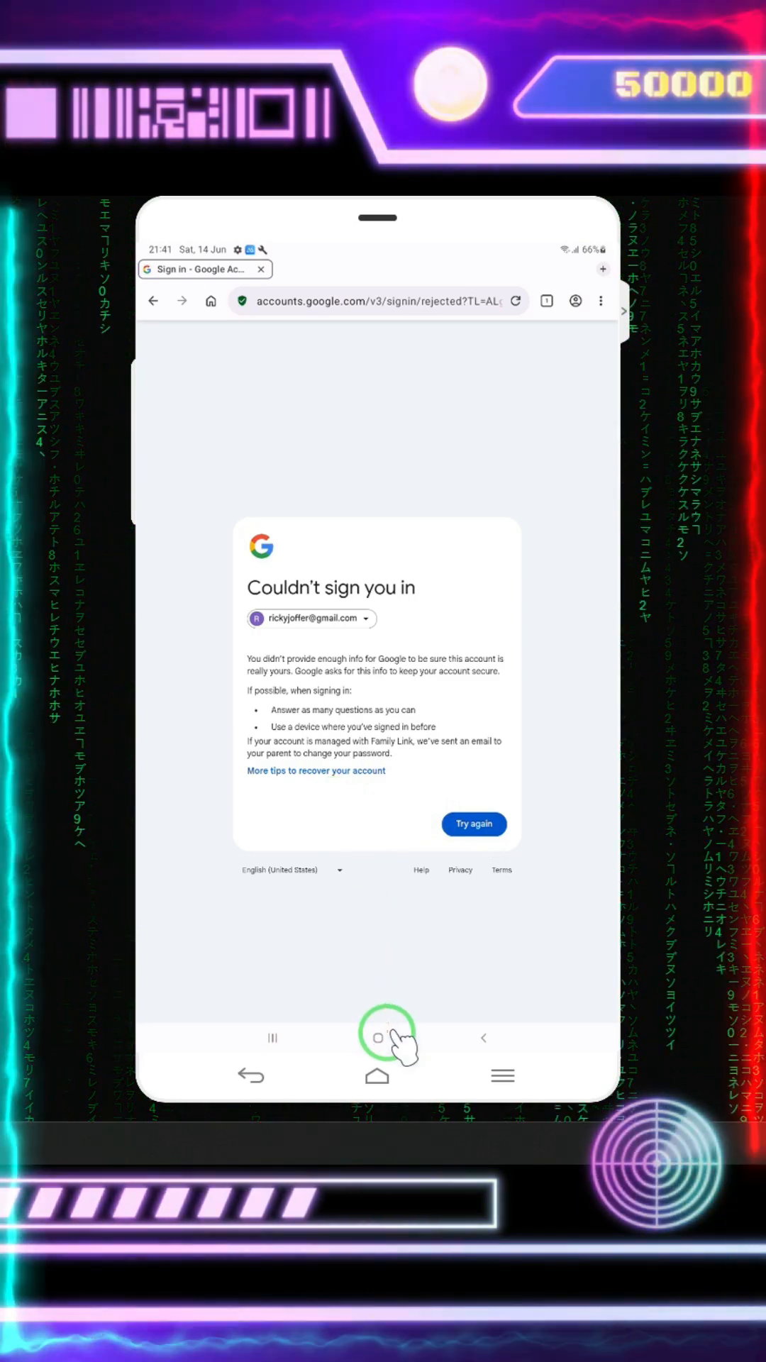
Go home, open Settings, and open the Google section.
{"action": "left_click", "coordinate": [376, 1037]}
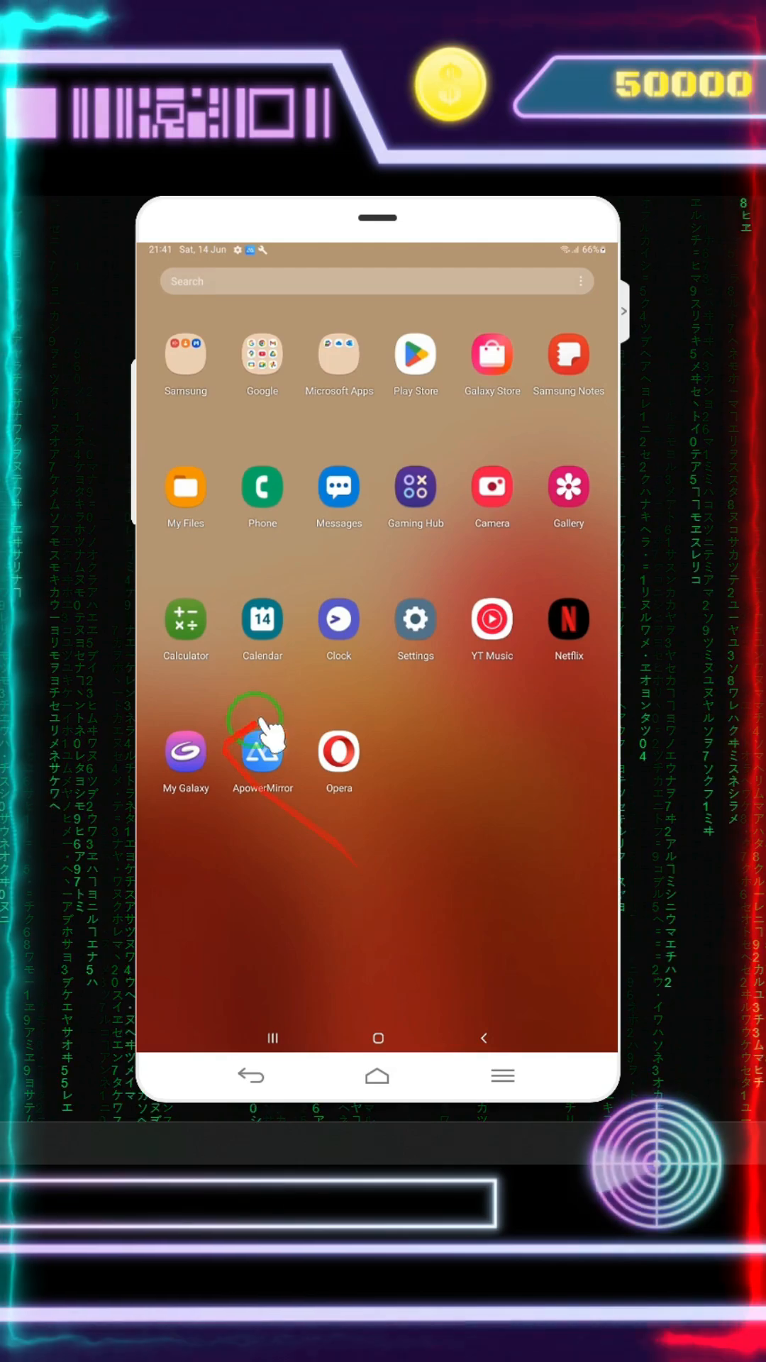
{"action": "left_click", "coordinate": [262, 749]}
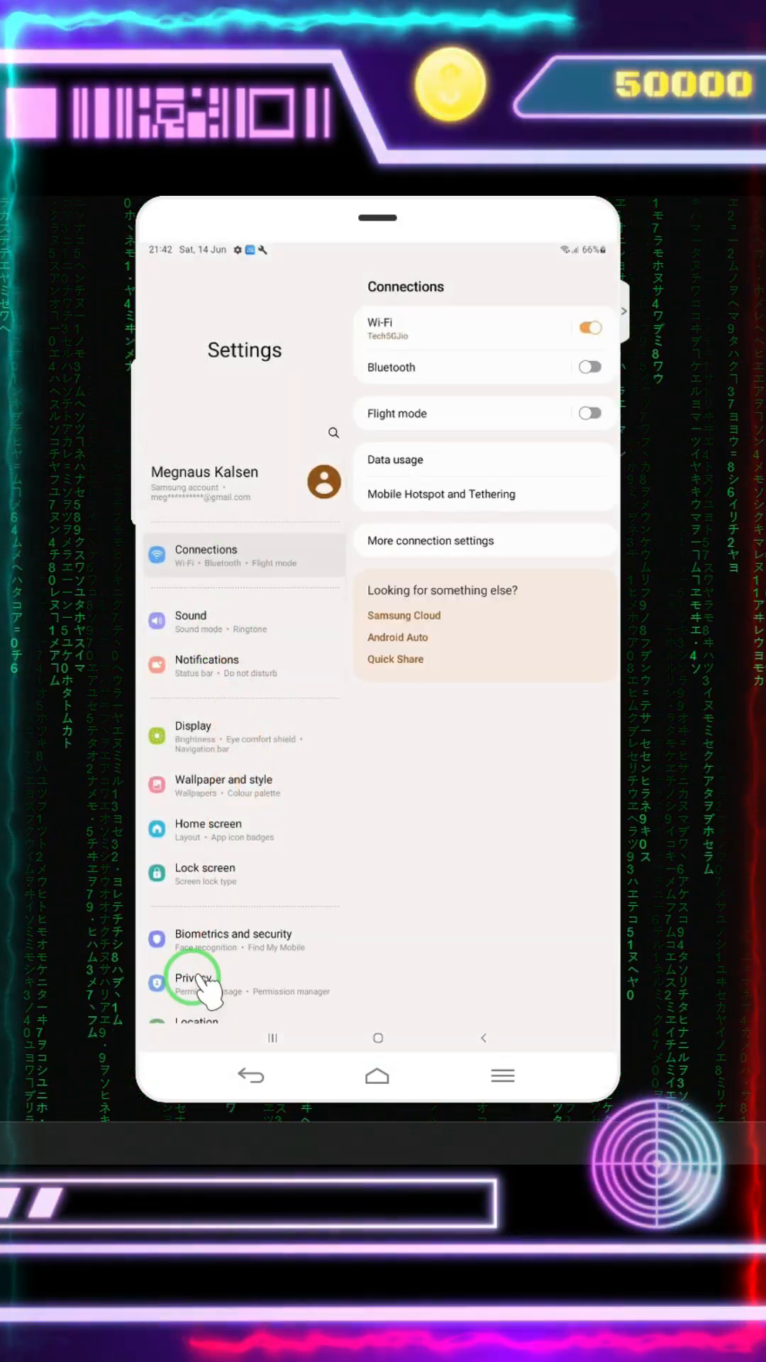
{"action": "scroll", "scroll_direction": "down", "scroll_amount": 3}
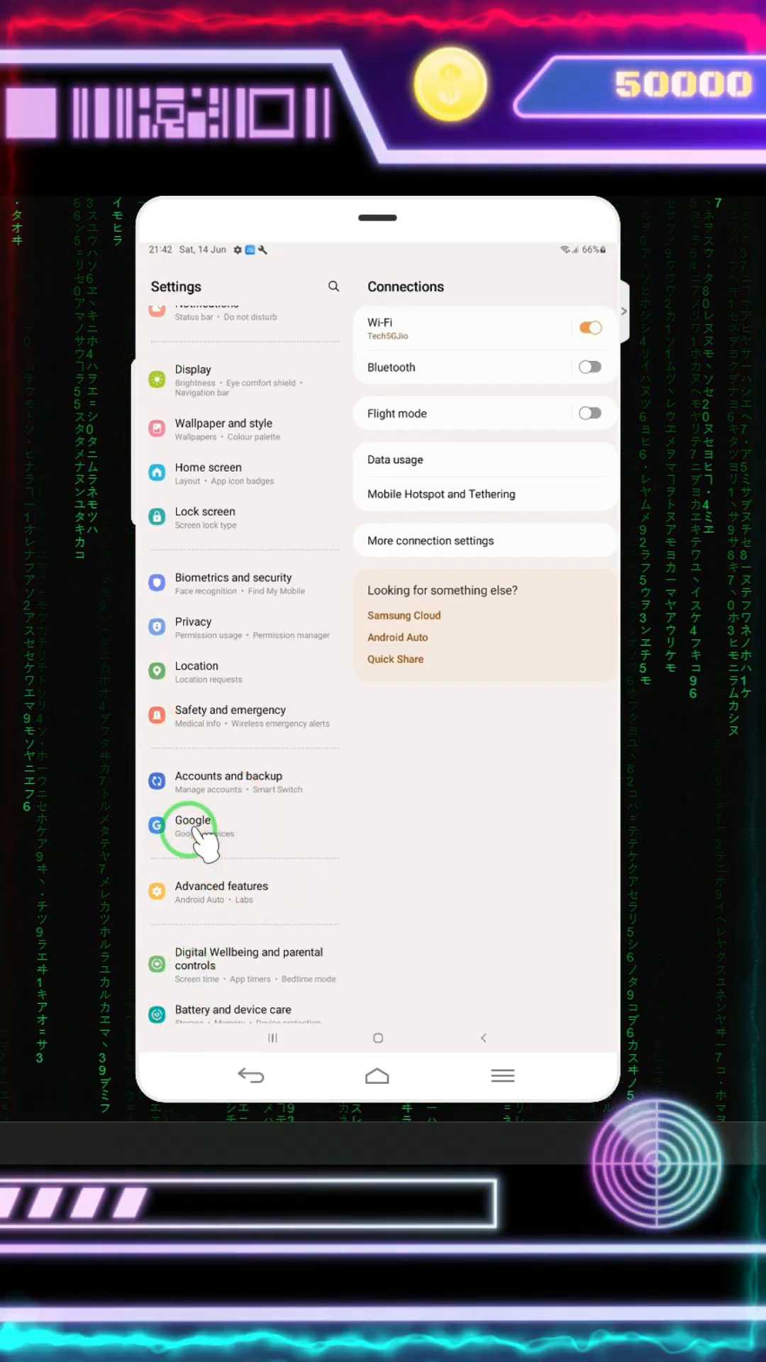
{"action": "left_click", "coordinate": [191, 828]}
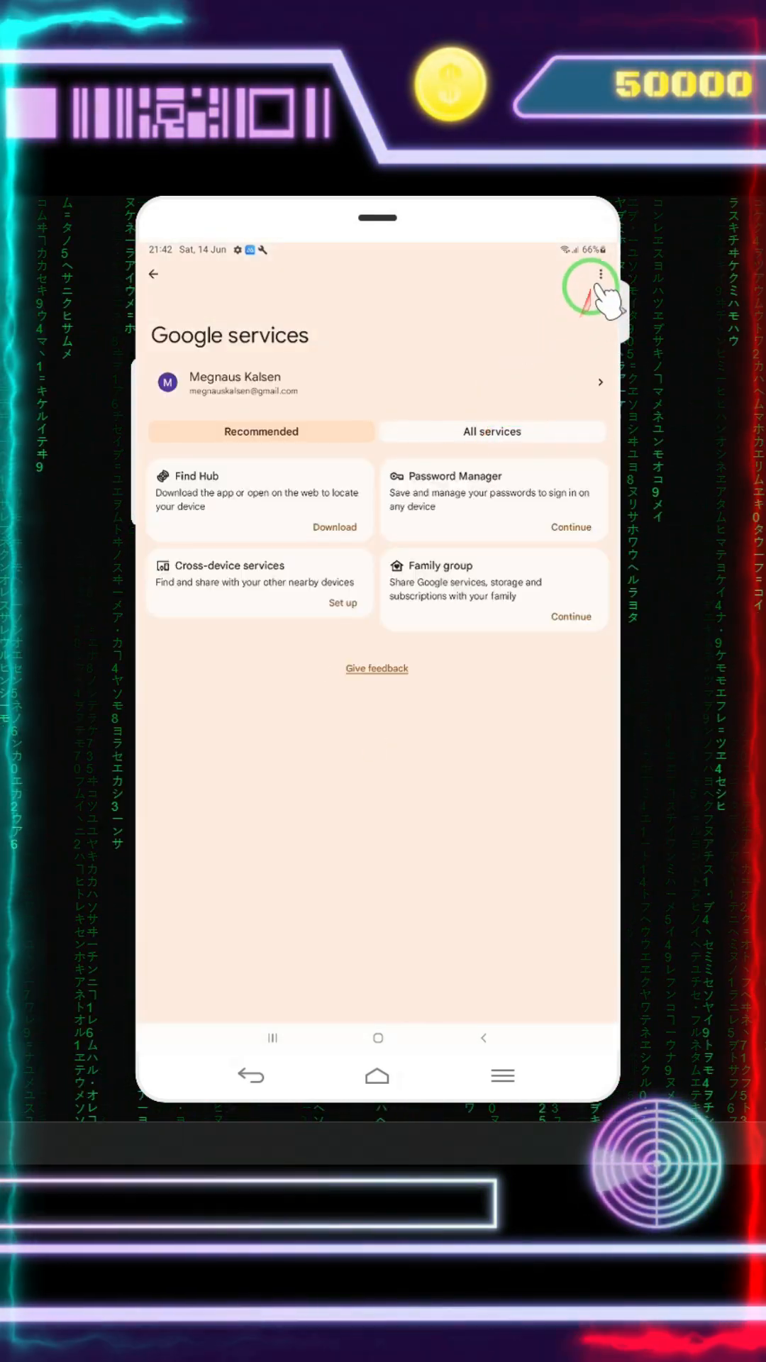
Open Help from the Google services overflow menu to load popular help resources.
{"action": "left_click", "coordinate": [600, 274]}
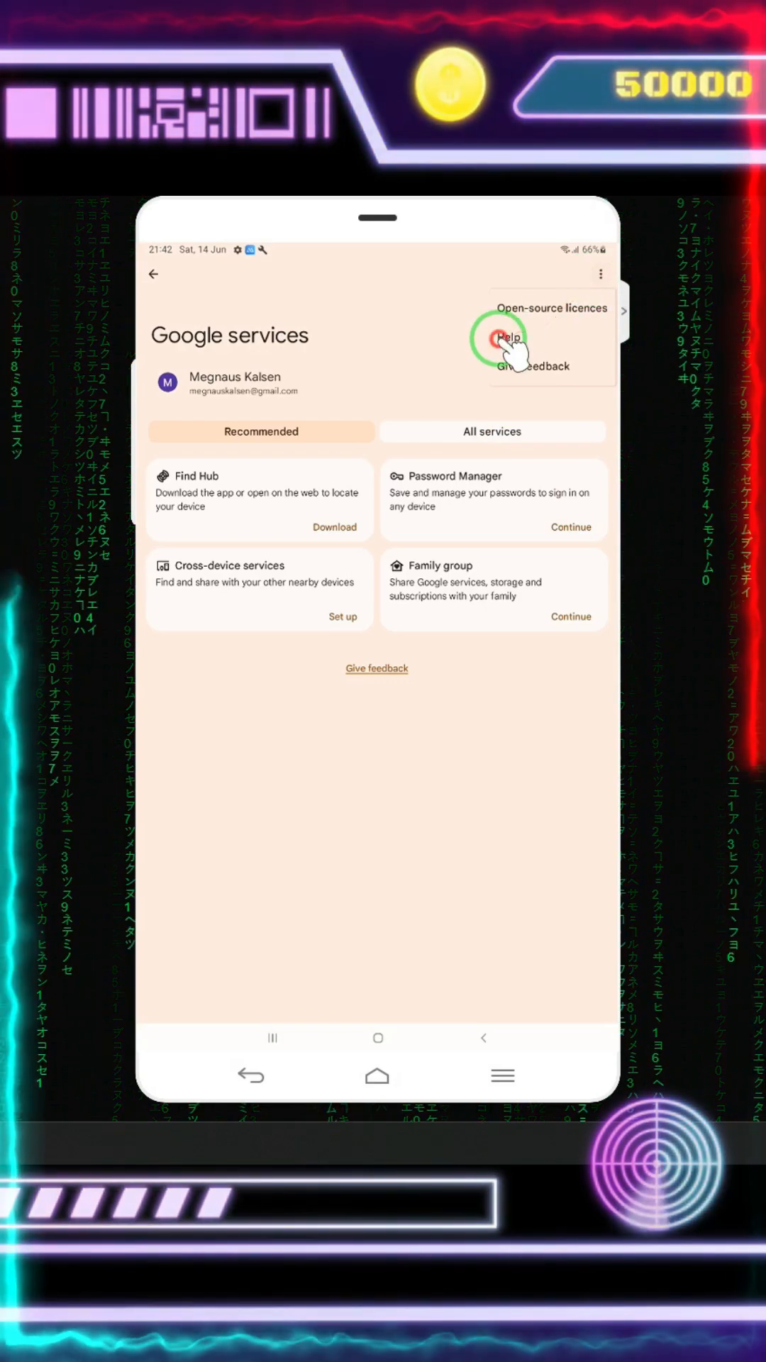
{"action": "left_click", "coordinate": [510, 338]}
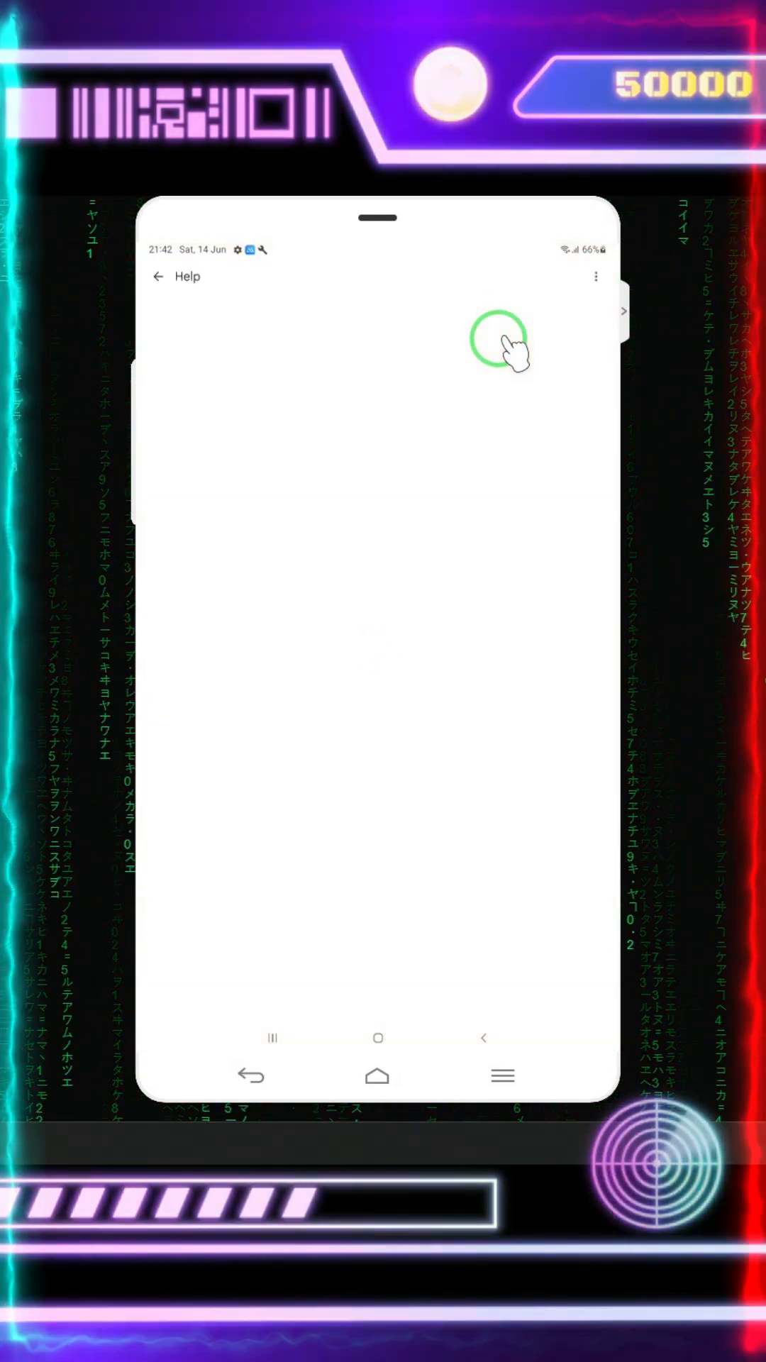
{"action": "left_click", "coordinate": [499, 341]}
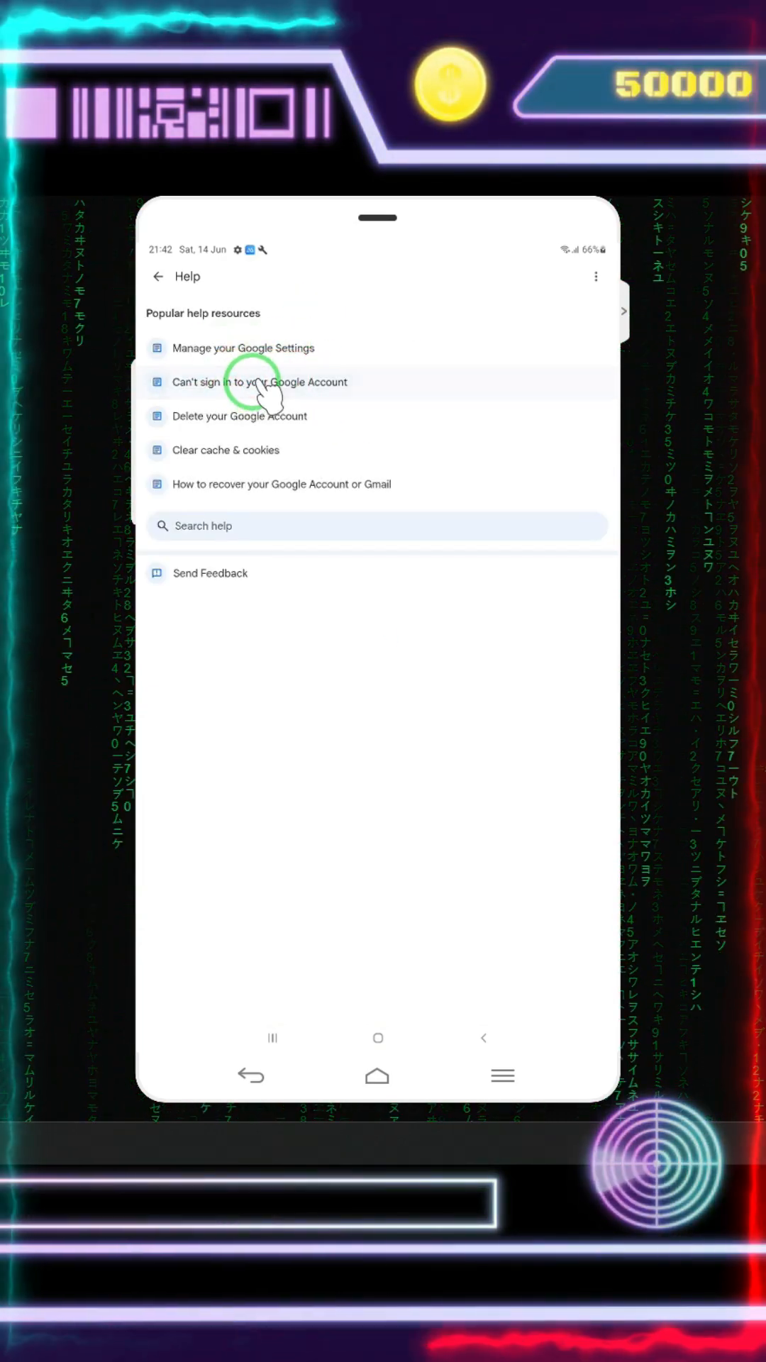
Open 'Can't sign in to your Google Account', expand account activity, then follow tips to recovery.
{"action": "left_click", "coordinate": [259, 382]}
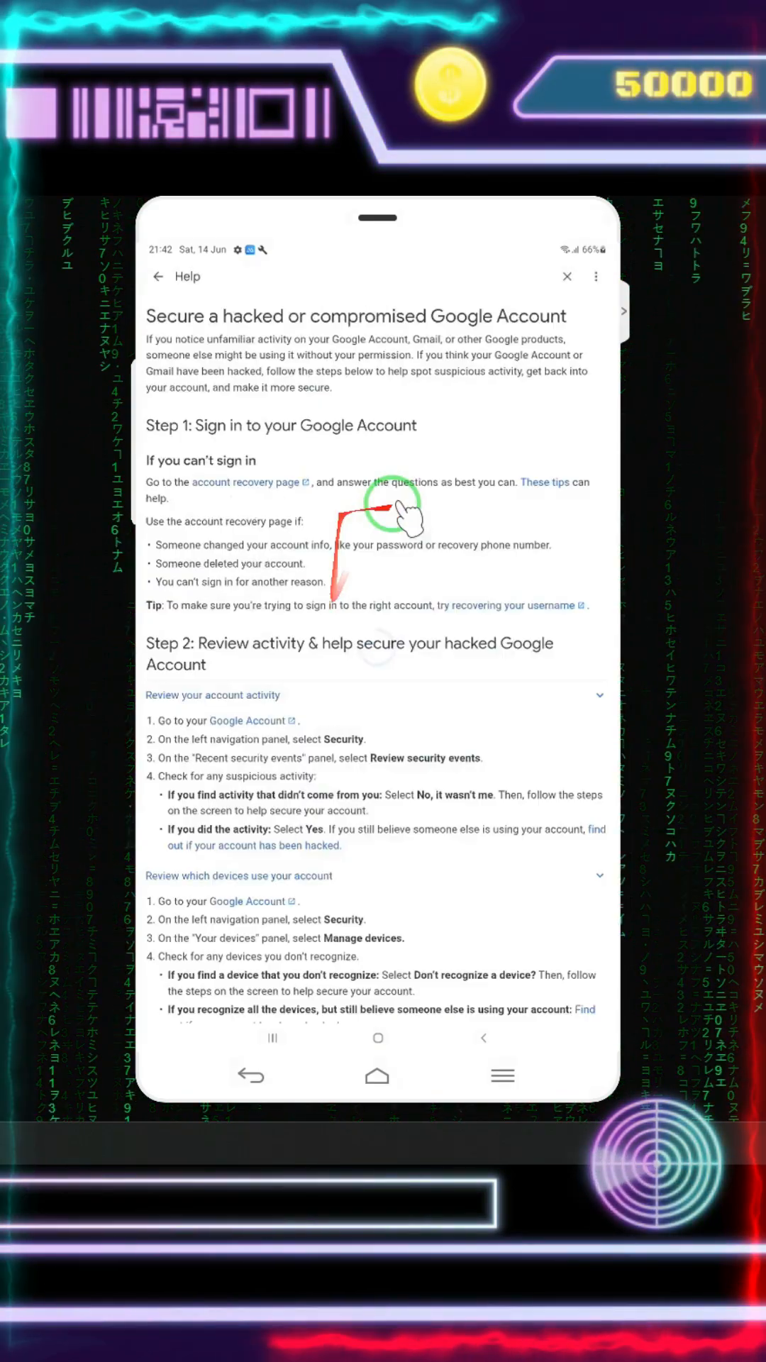
{"action": "left_click", "coordinate": [213, 694]}
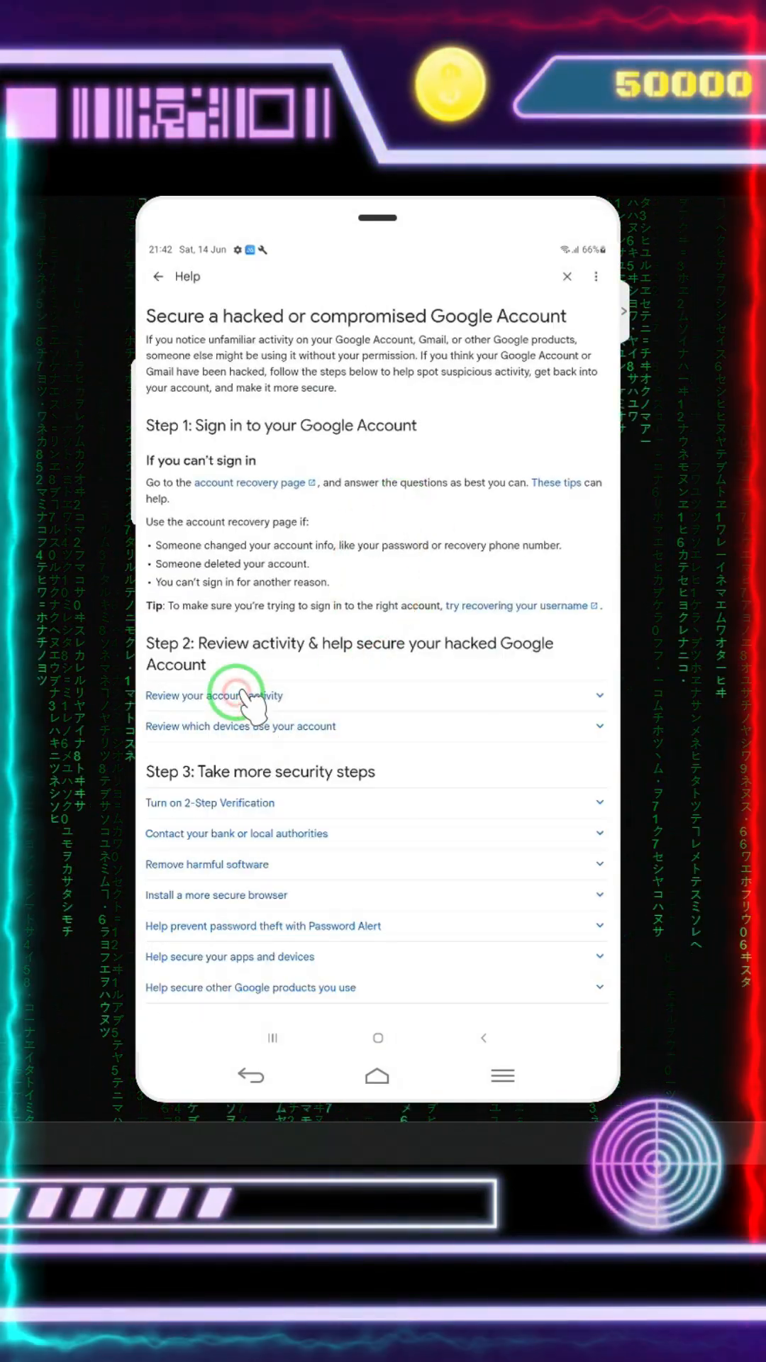
{"action": "left_click", "coordinate": [213, 695]}
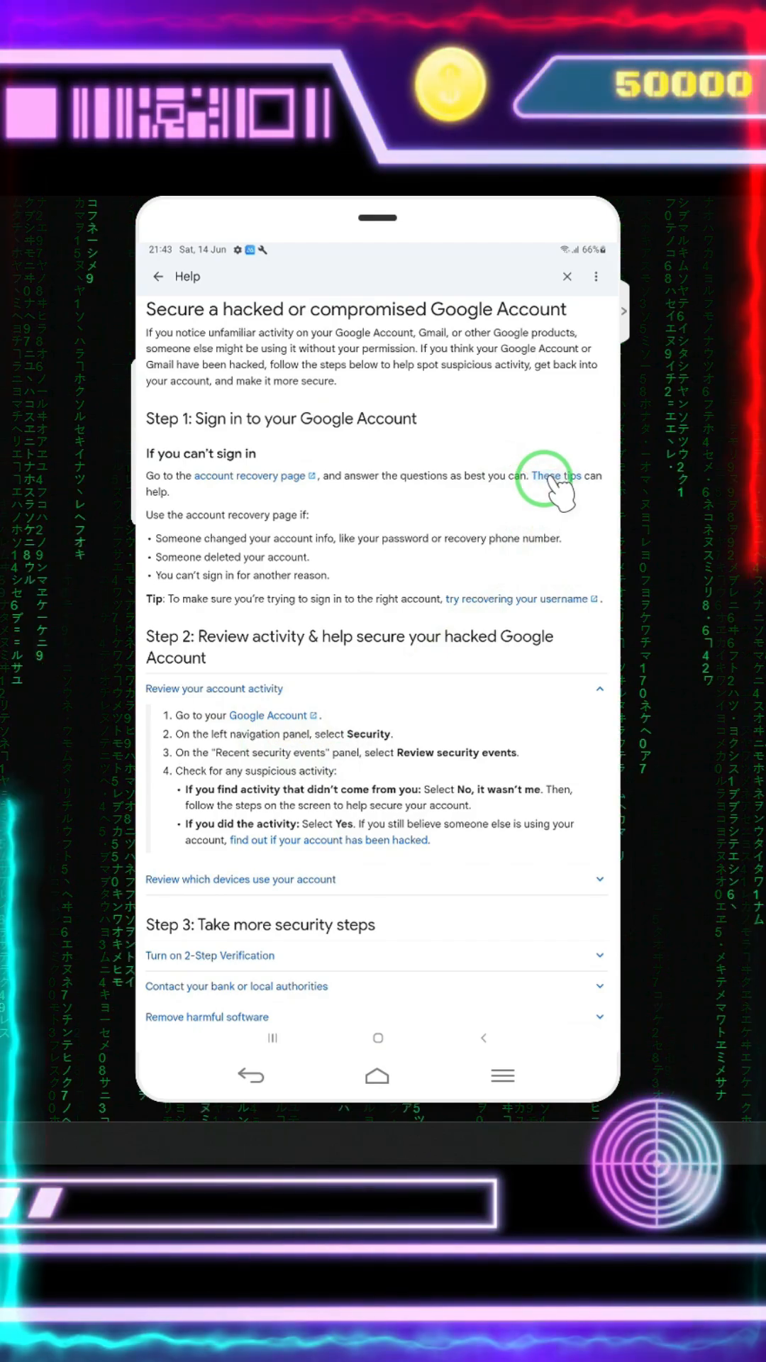
{"action": "left_click", "coordinate": [555, 475]}
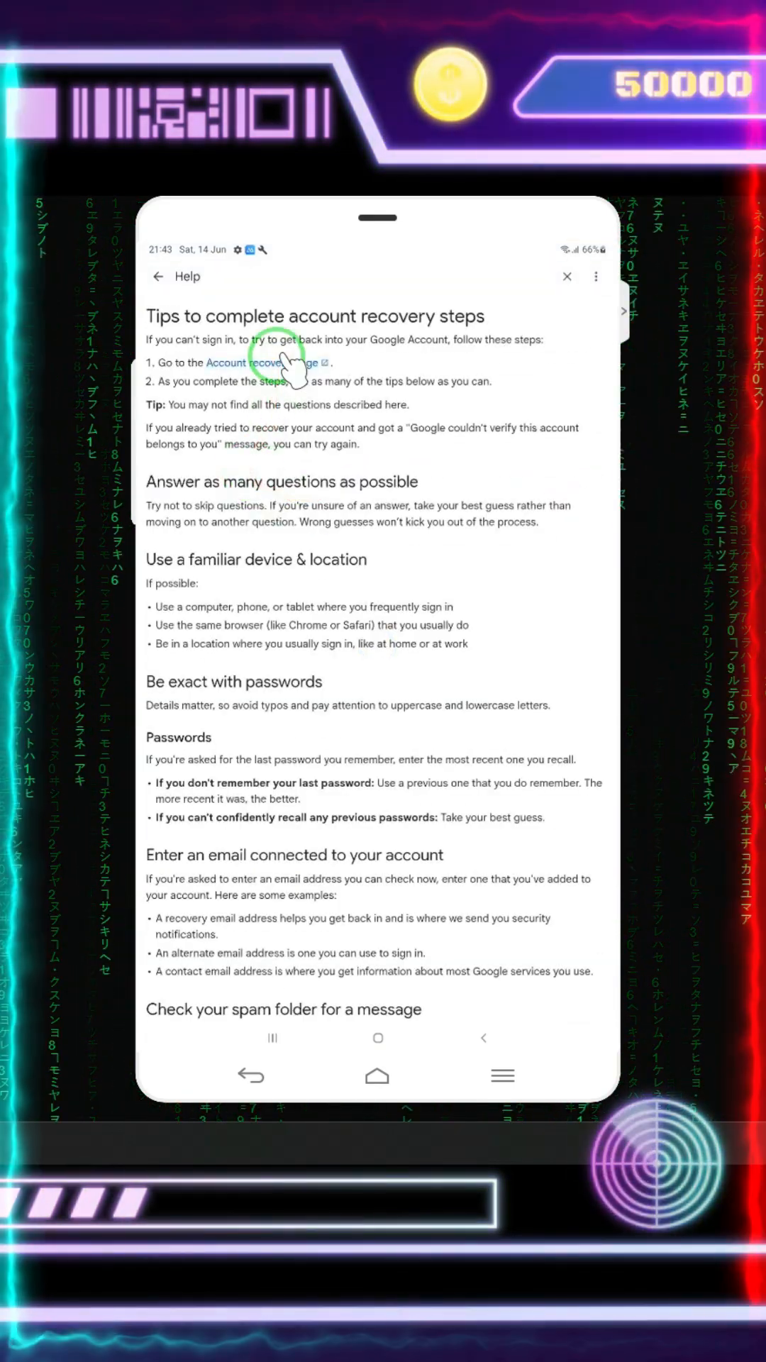
{"action": "left_click", "coordinate": [260, 362]}
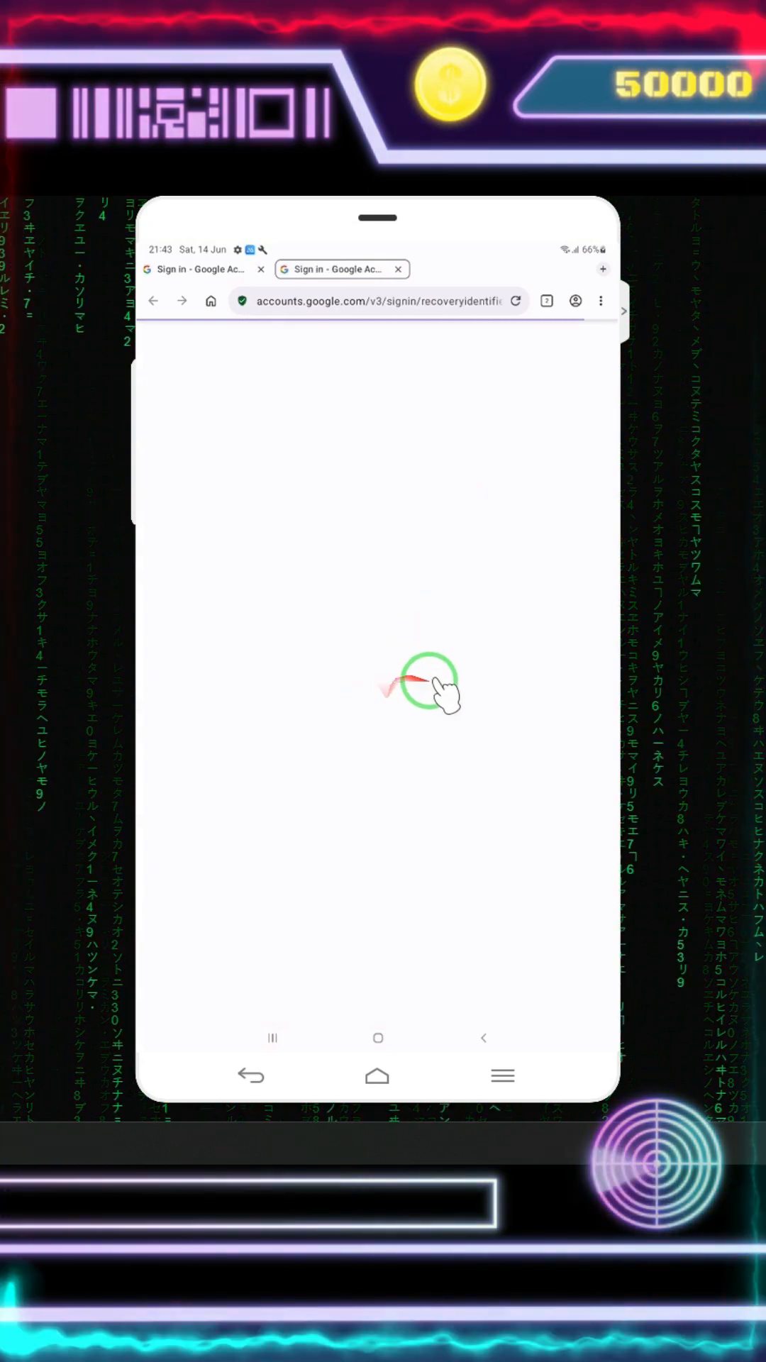
{"action": "left_click", "coordinate": [376, 671]}
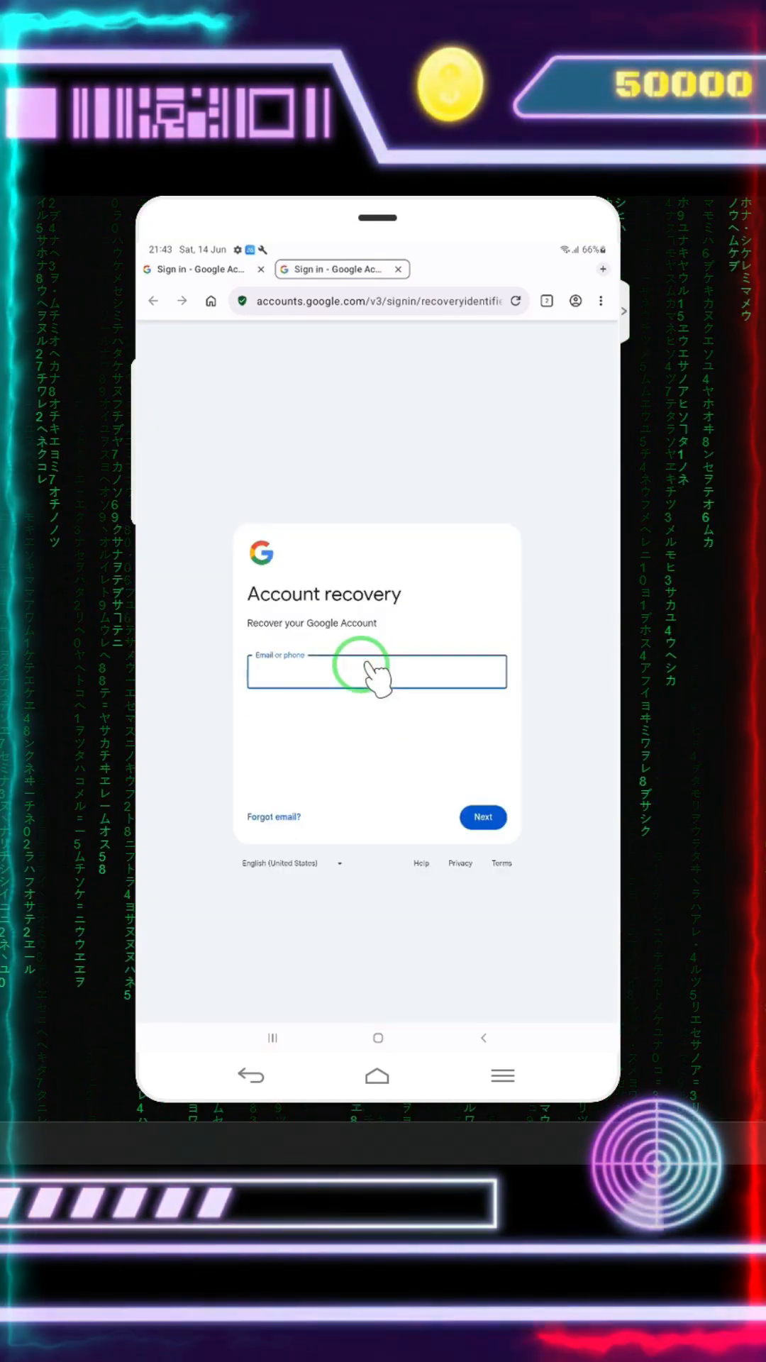
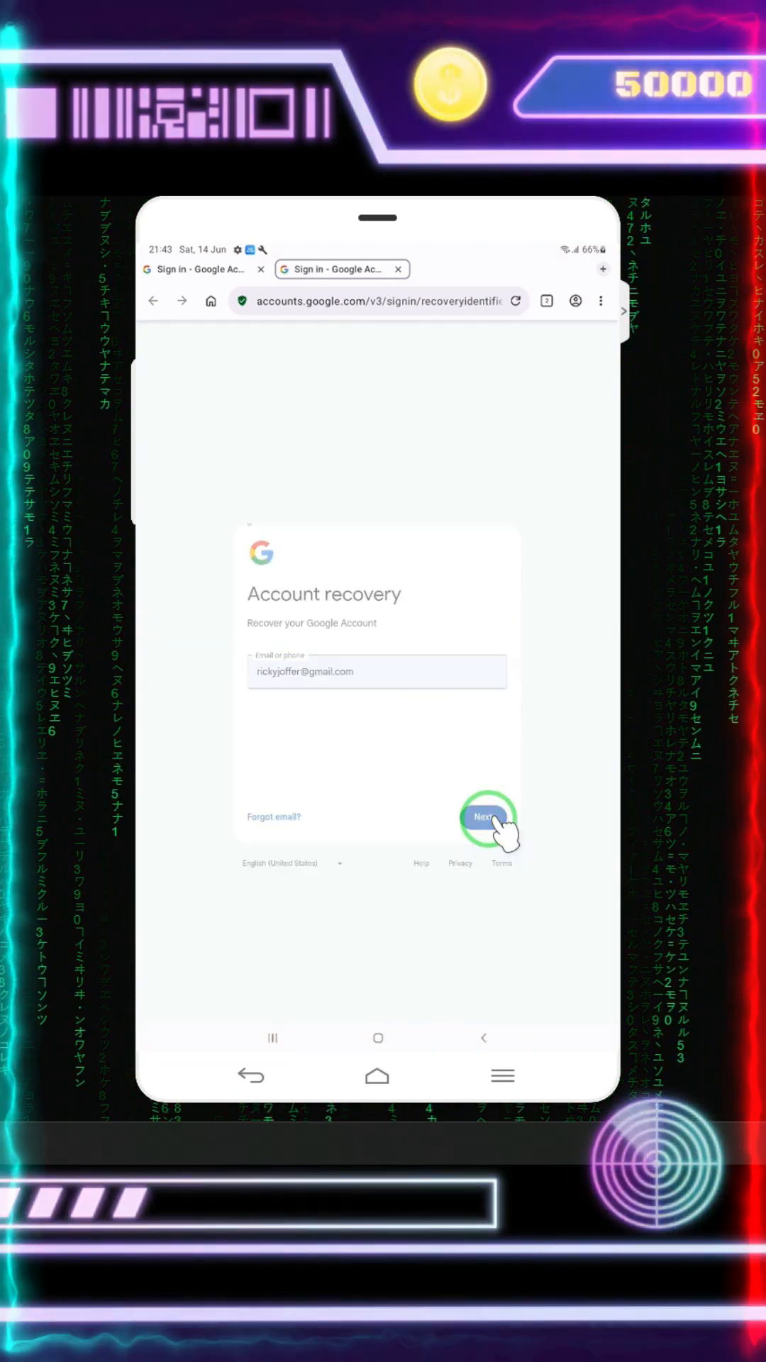
{"action": "left_click", "coordinate": [484, 816]}
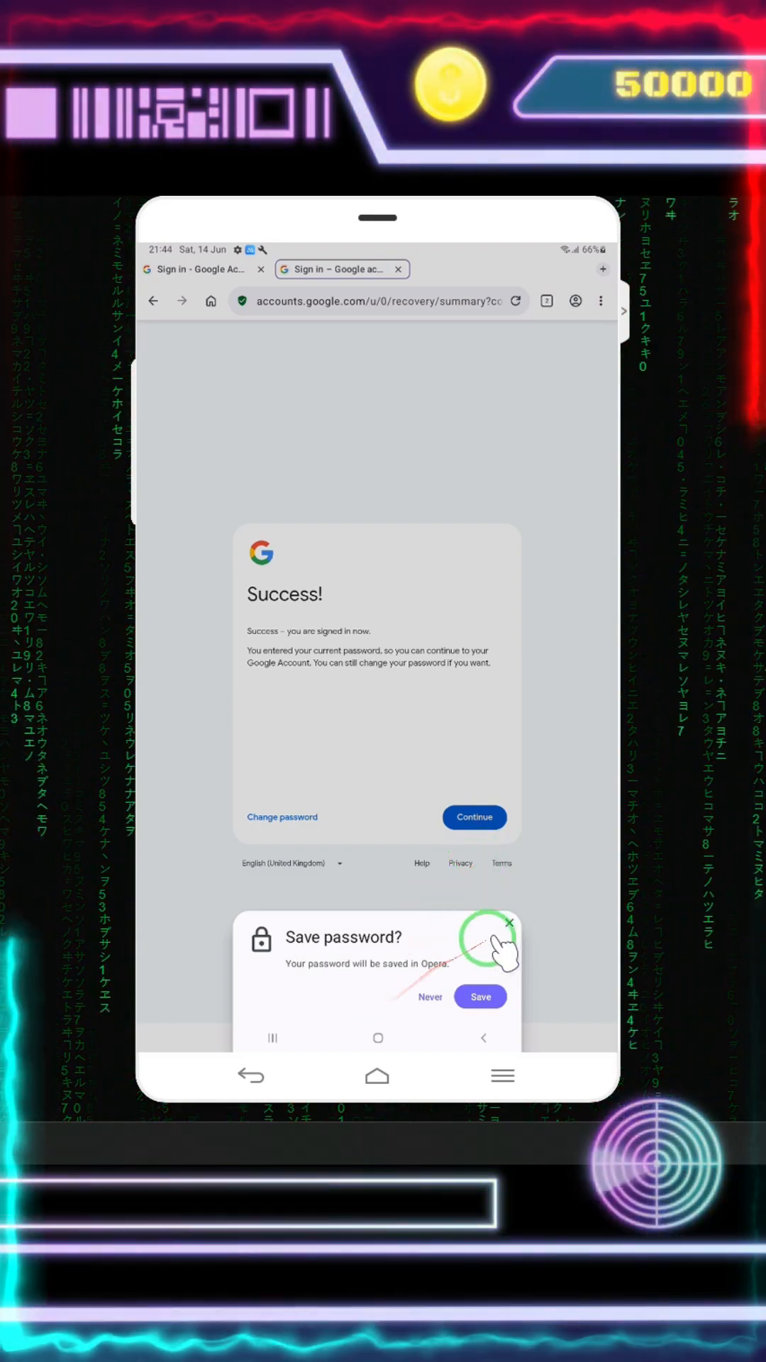
Dismiss Opera's save-password offer and open Change password.
{"action": "left_click", "coordinate": [511, 922]}
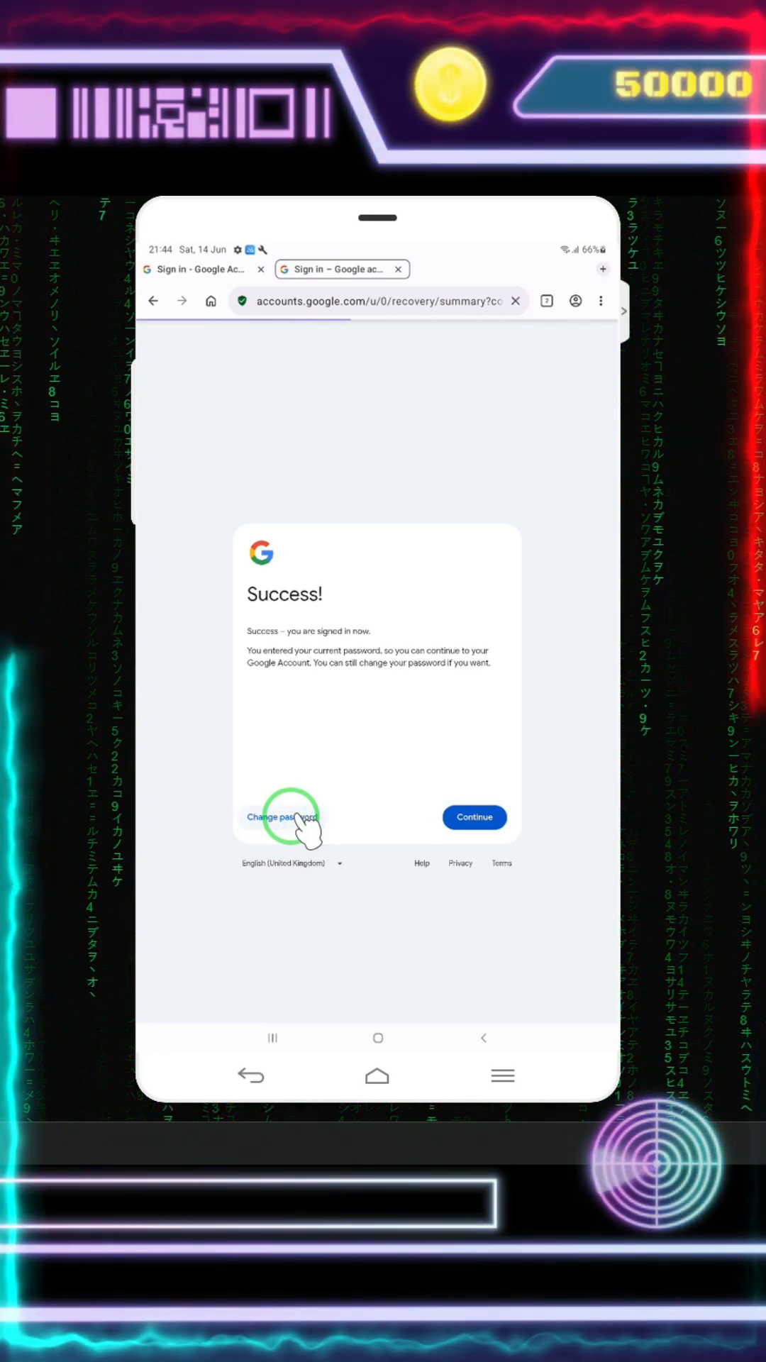
{"action": "left_click", "coordinate": [278, 817]}
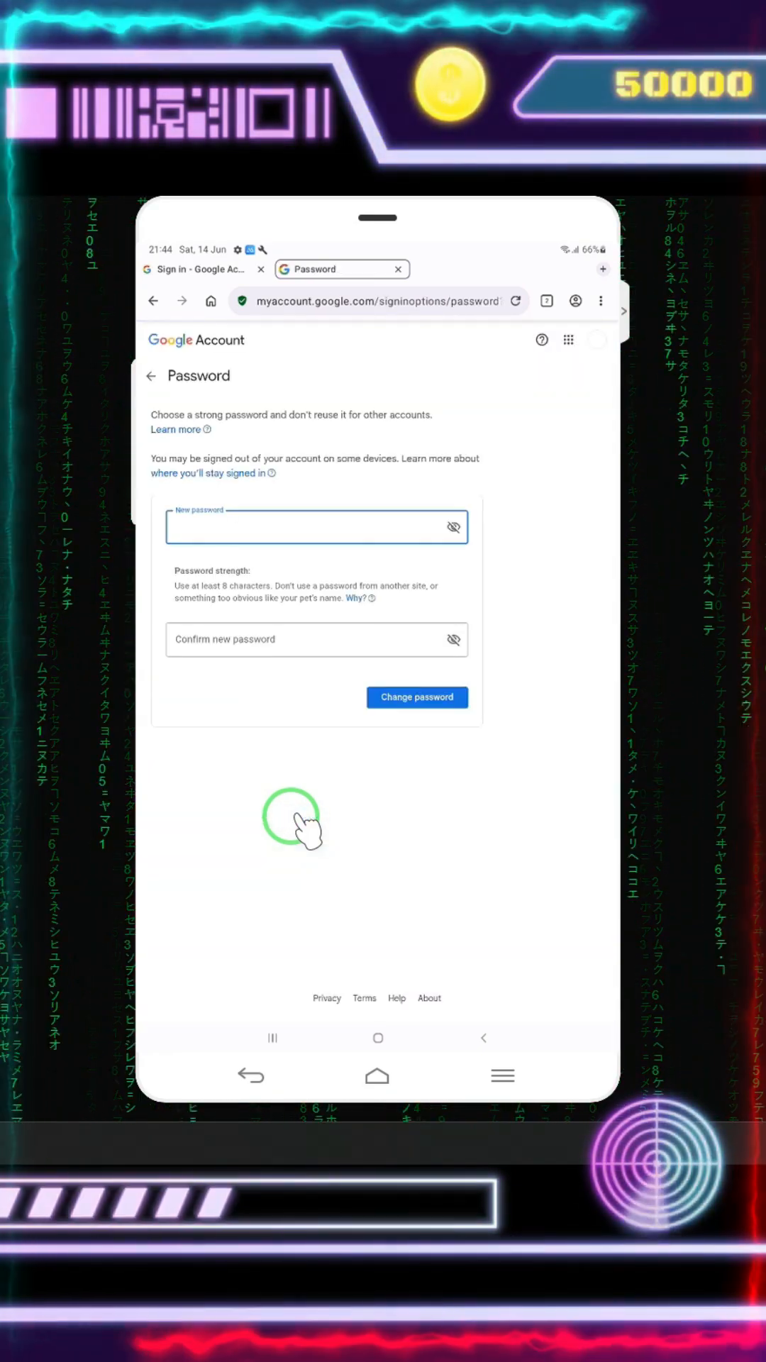